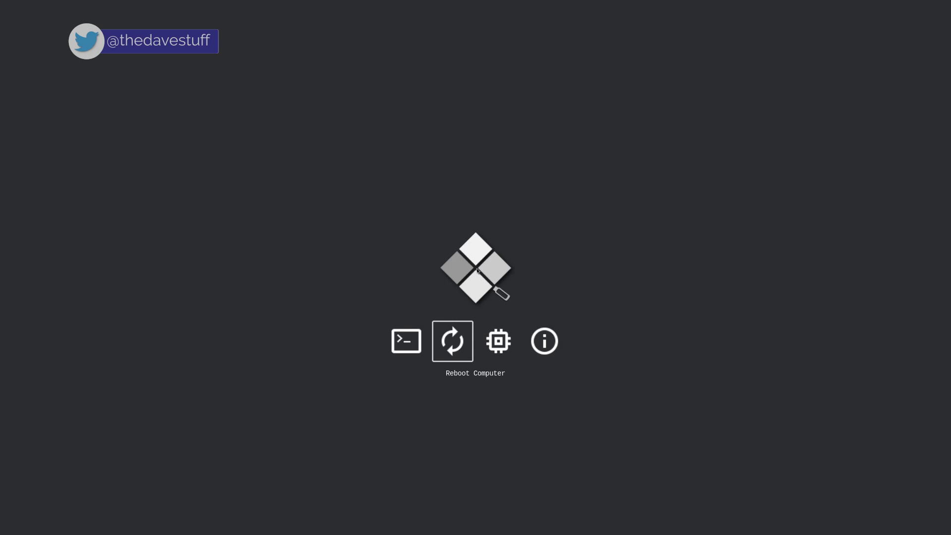
- Reboot the computer from rEFInd so it returns to the firmware startup screen
{"action": "left_click", "coordinate": [452, 341]}
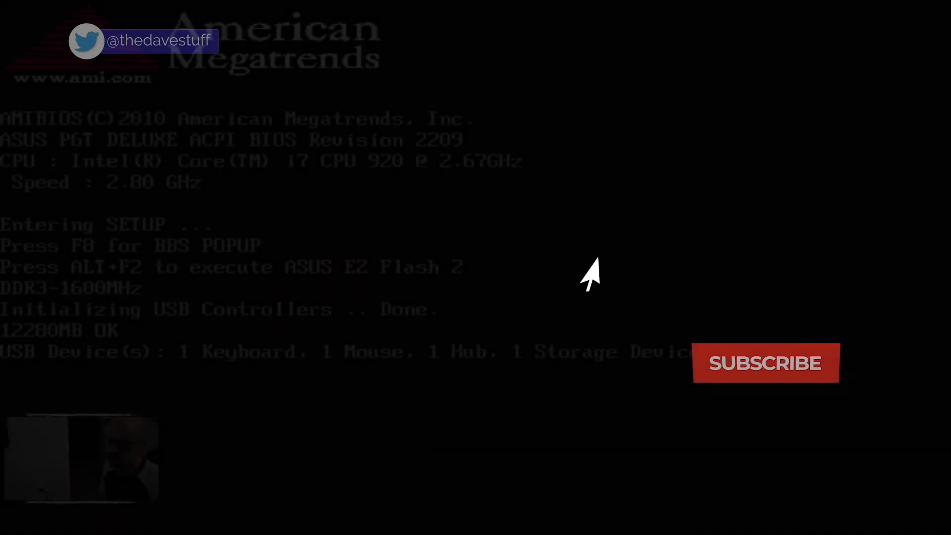
- Enter BIOS Setup with Del and move to the Ai Tweaker page showing X.M.P. with 133 BCLK
{"action": "left_click", "coordinate": [766, 363]}
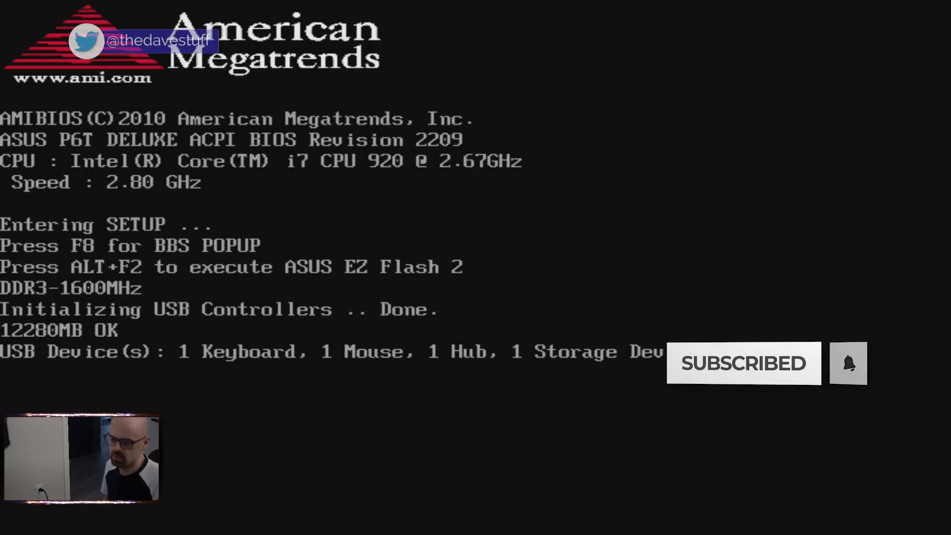
{"action": "key", "text": "delete"}
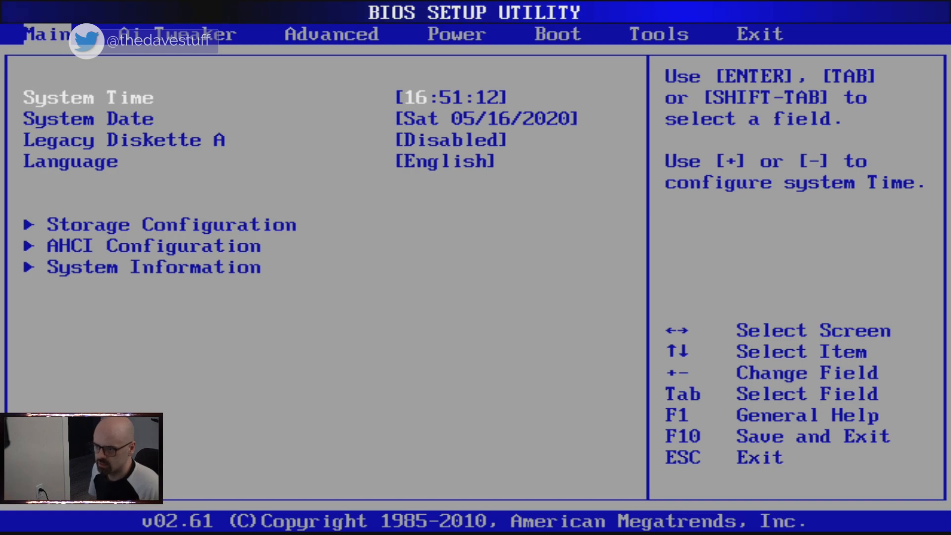
{"action": "key", "text": "down"}
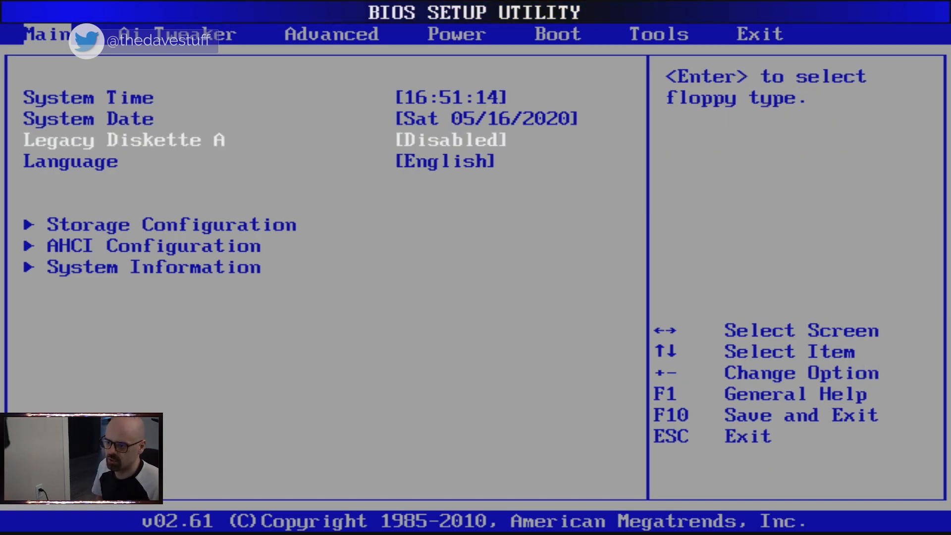
{"action": "key", "text": "Down"}
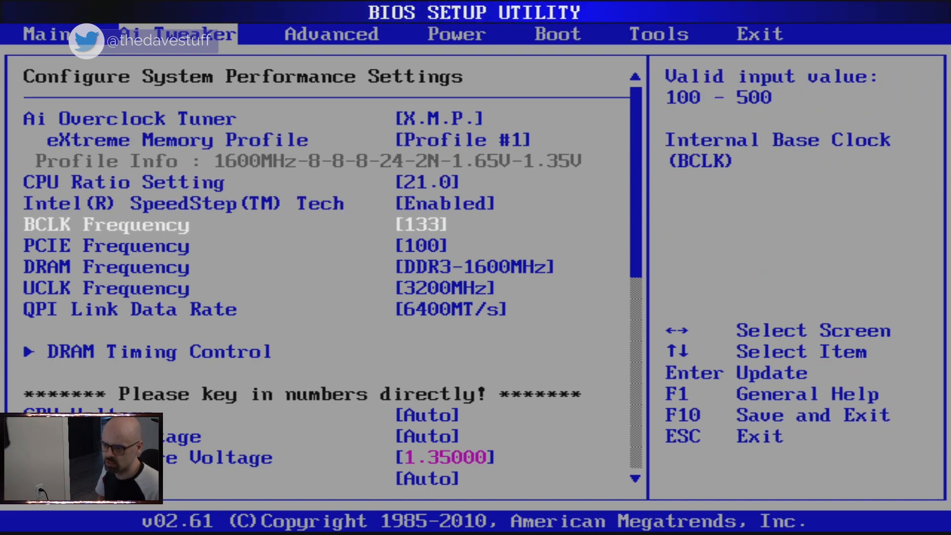
{"action": "key", "text": "Down"}
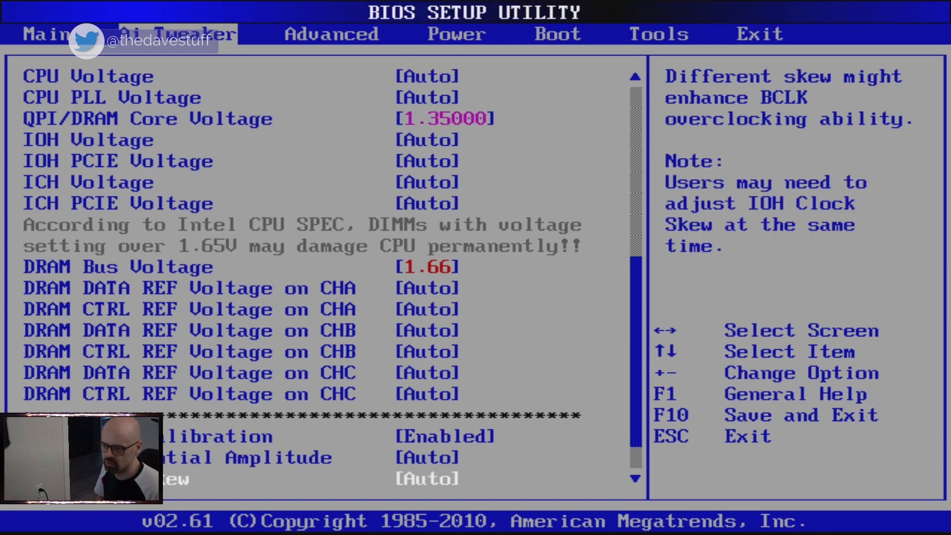
{"action": "scroll", "scroll_direction": "down", "scroll_amount": 3}
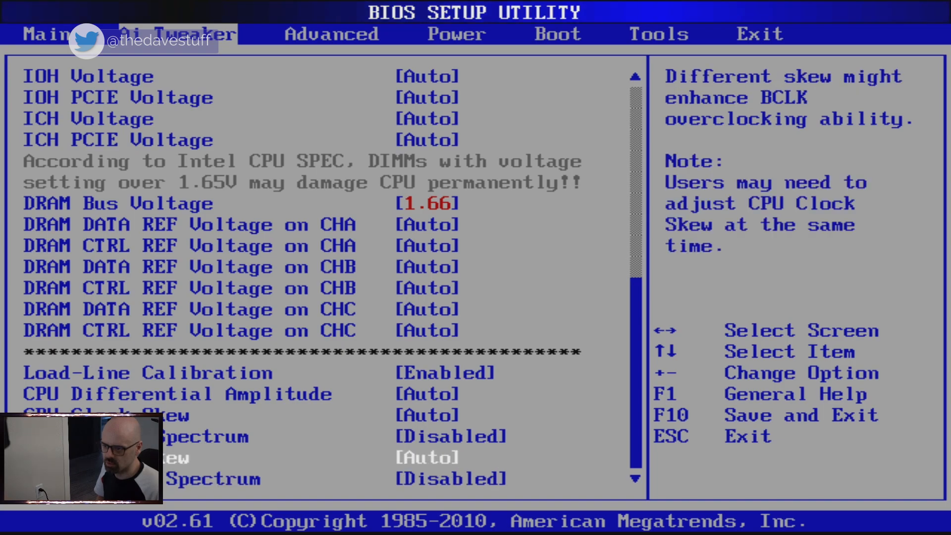
{"action": "key", "text": "Down"}
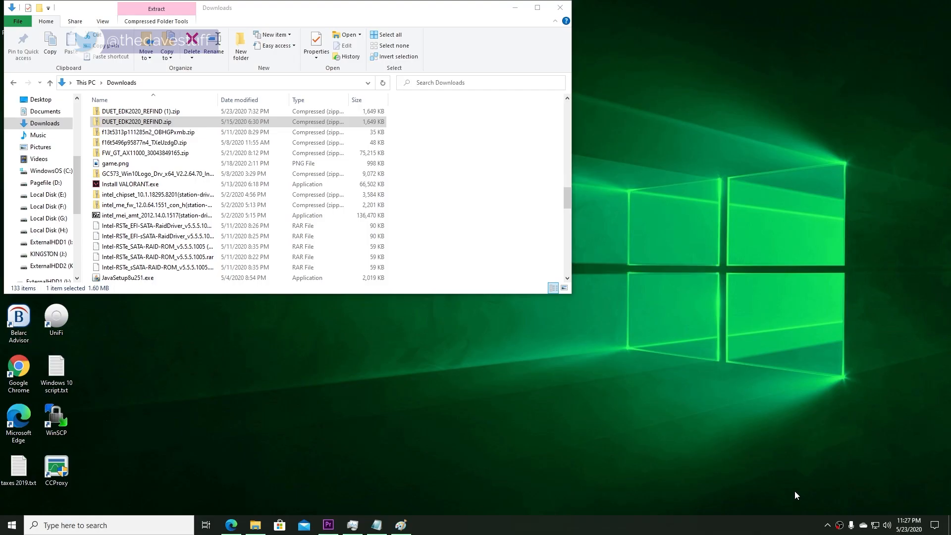
- Extract the DUET_EDK2020_REFIND zip into the suggested Downloads folder
{"action": "right_click", "coordinate": [136, 120]}
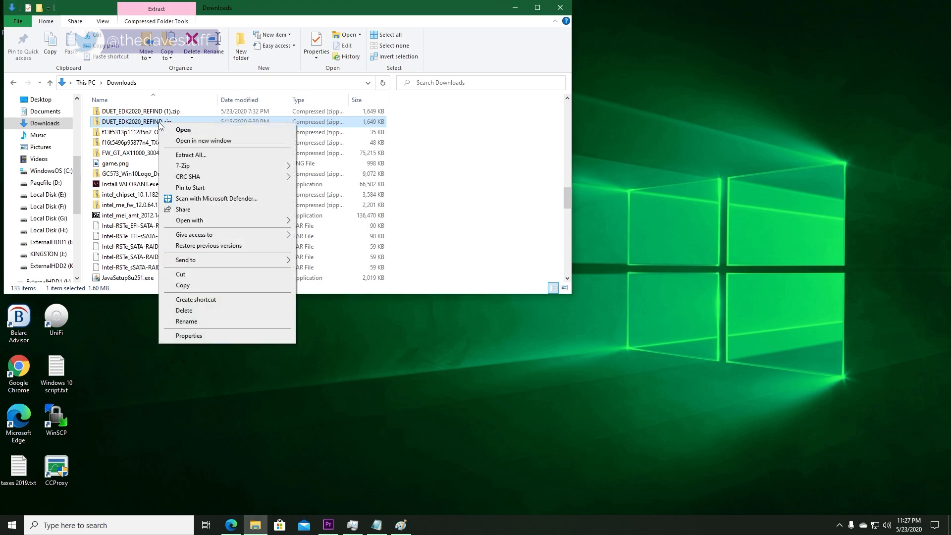
{"action": "left_click", "coordinate": [190, 154]}
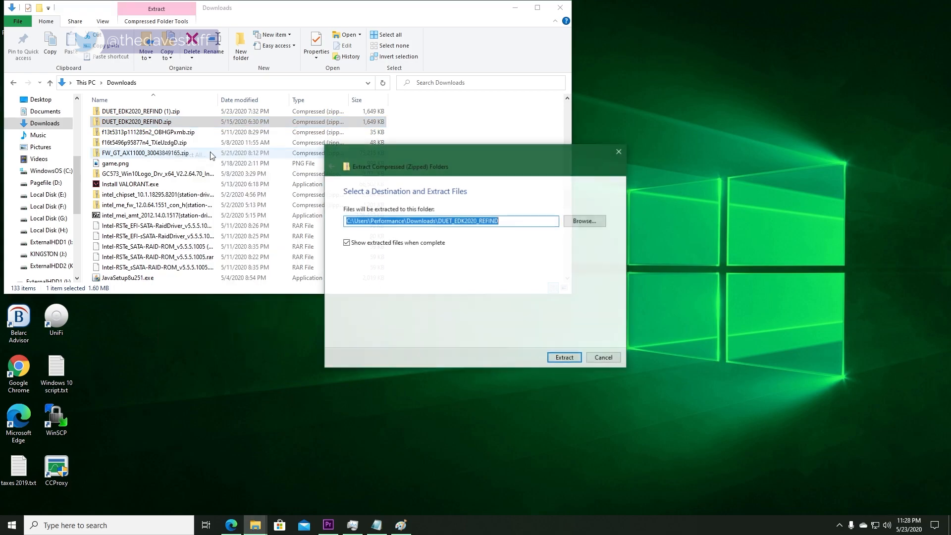
{"action": "left_click", "coordinate": [562, 357]}
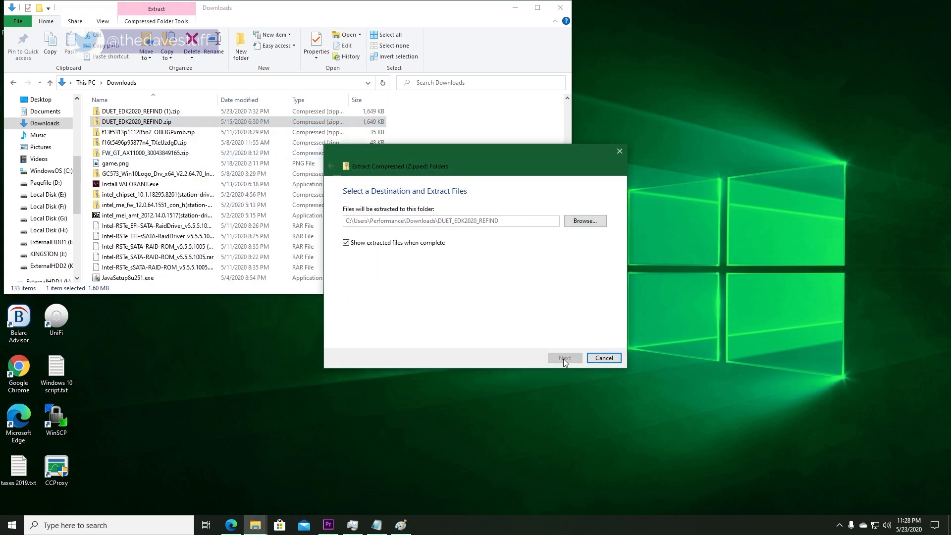
{"action": "left_click", "coordinate": [563, 357]}
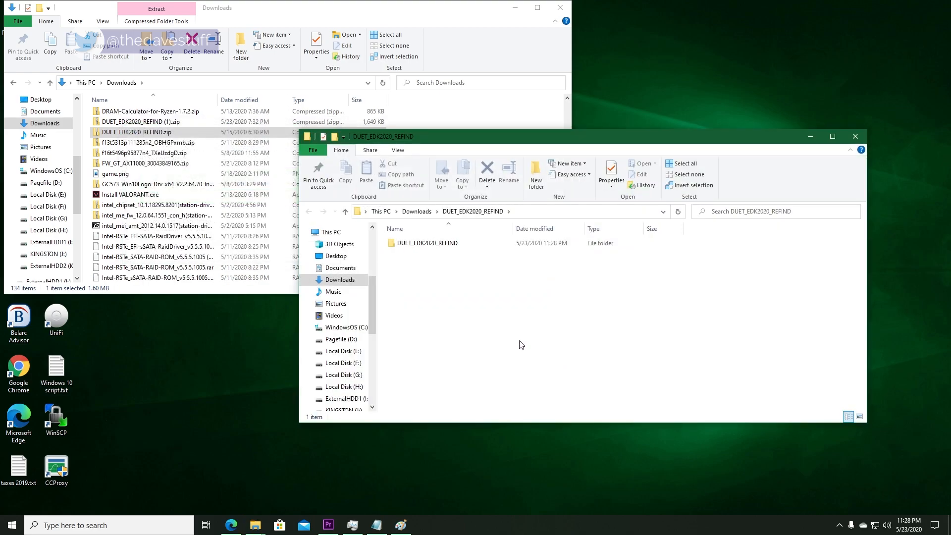
- Launch USBSetup.exe from the inner DUET_EDK2020_REFIND folder
{"action": "left_click", "coordinate": [427, 242]}
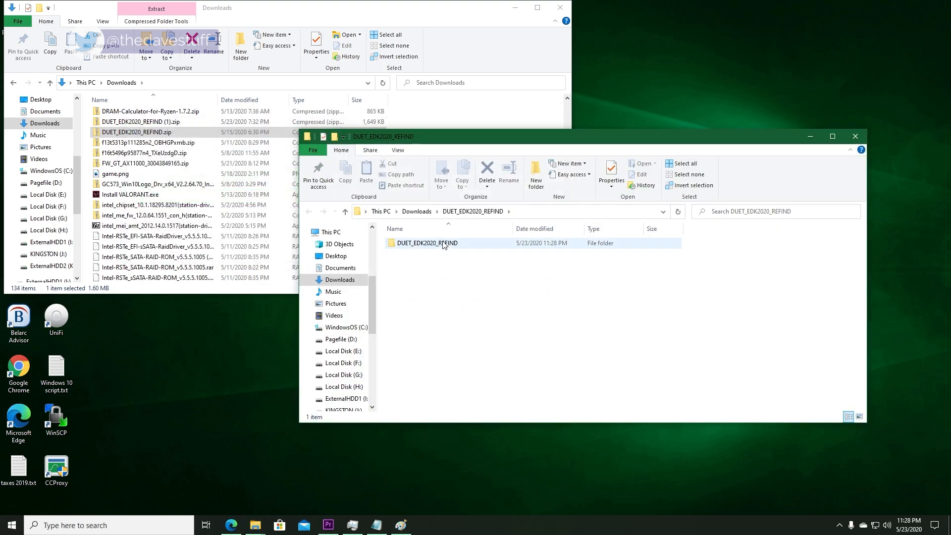
{"action": "double_click", "coordinate": [427, 243]}
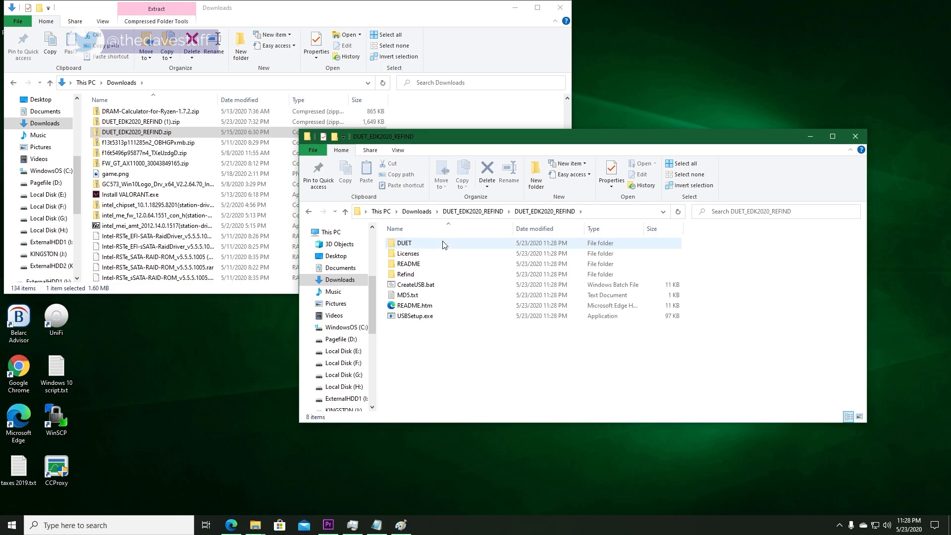
{"action": "left_click", "coordinate": [415, 315]}
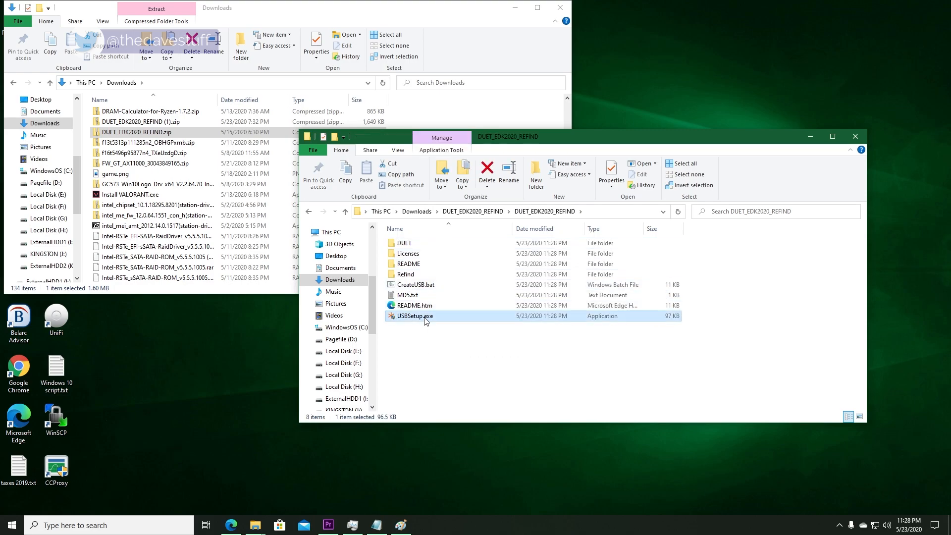
{"action": "double_click", "coordinate": [414, 316]}
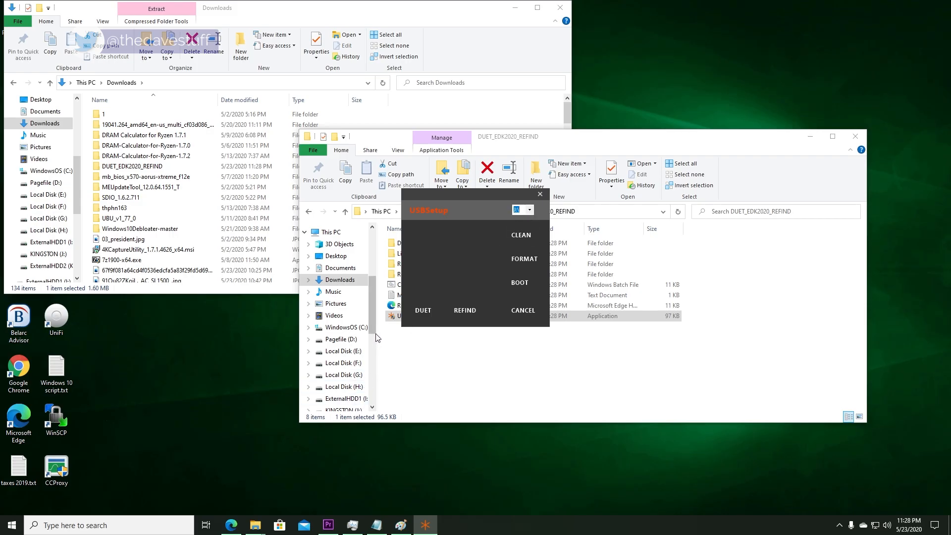
- Clean and format the selected USB drive in USBSetup, confirming the format
{"action": "left_click", "coordinate": [522, 310]}
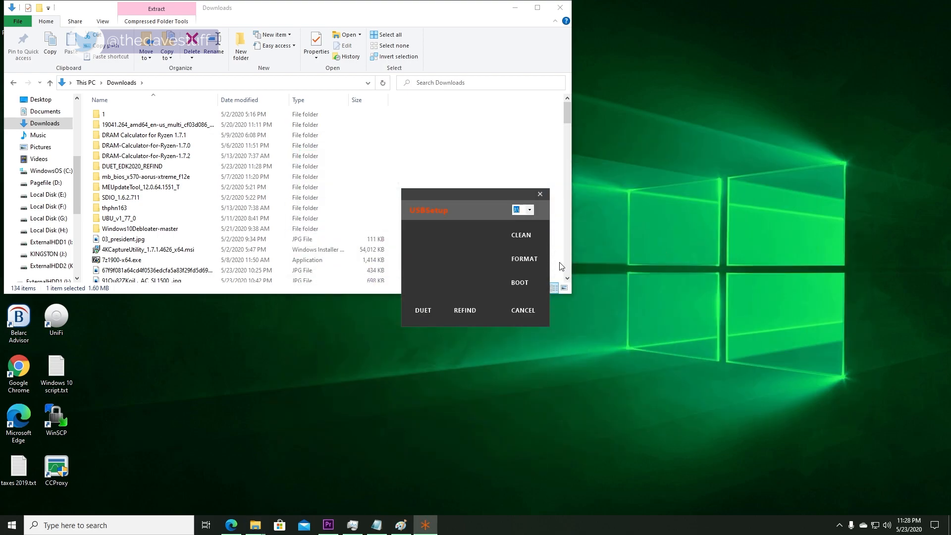
{"action": "mouse_move", "coordinate": [499, 277]}
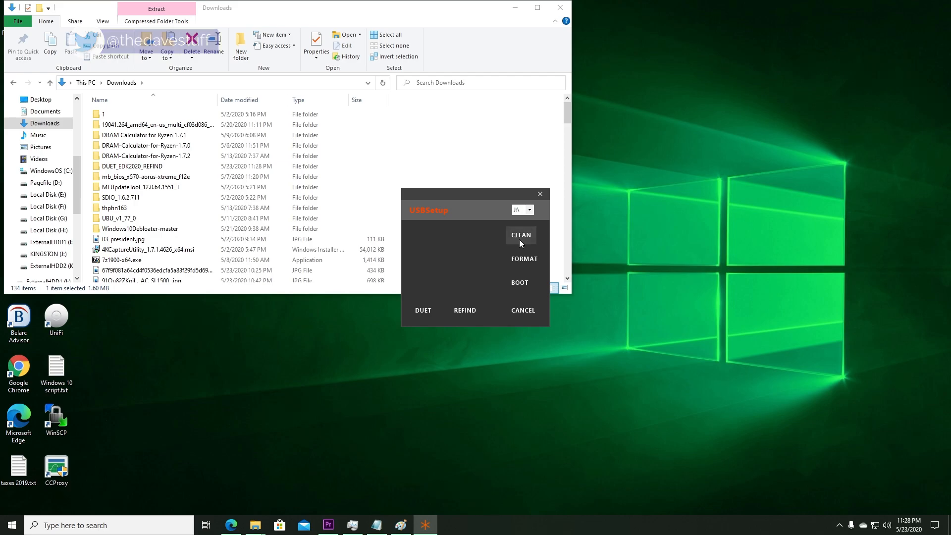
{"action": "left_click", "coordinate": [520, 235]}
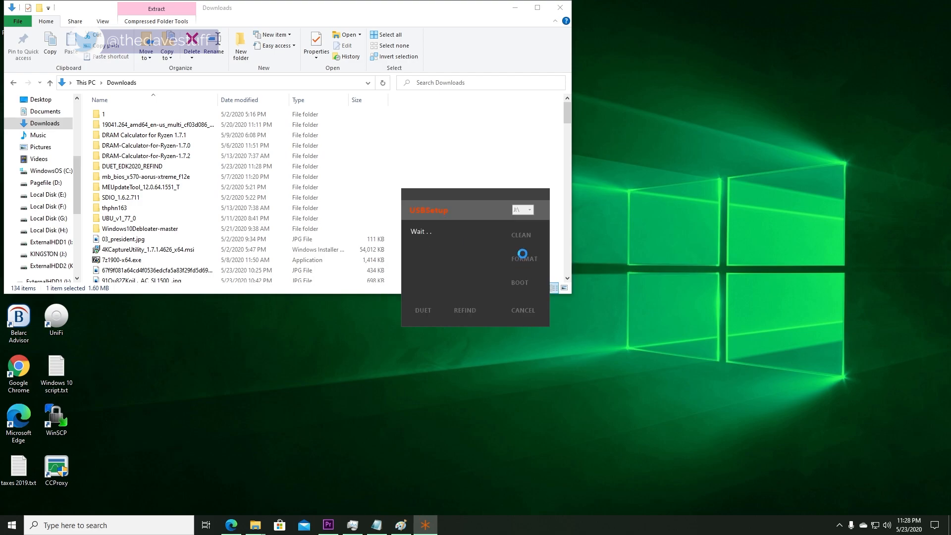
{"action": "left_click", "coordinate": [524, 256]}
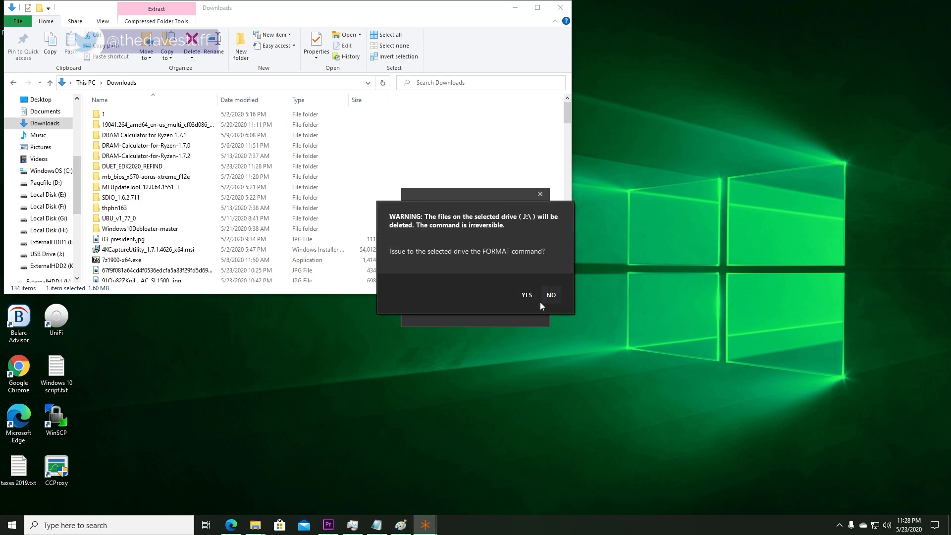
{"action": "left_click", "coordinate": [525, 296]}
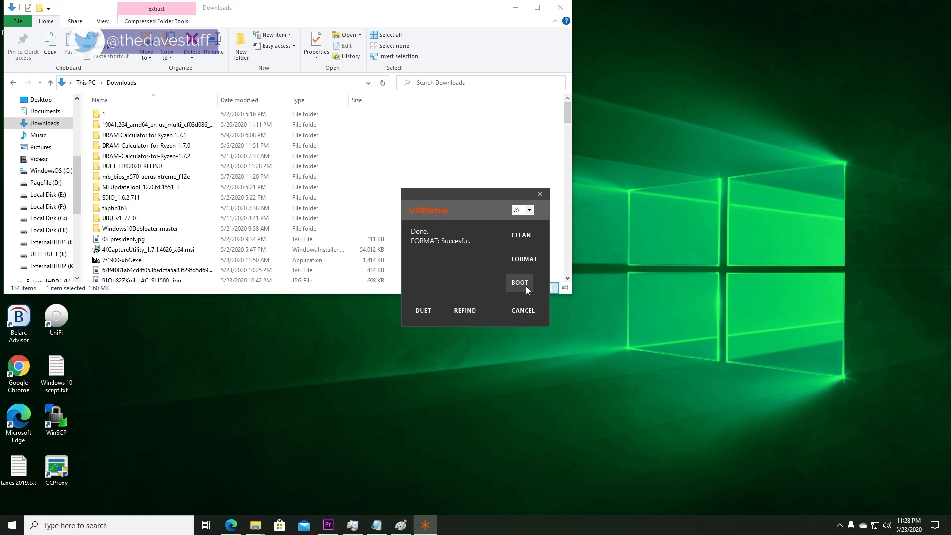
- Write the boot record, copy the DUET files, then start copying rEFInd to the drive
{"action": "left_click", "coordinate": [519, 282]}
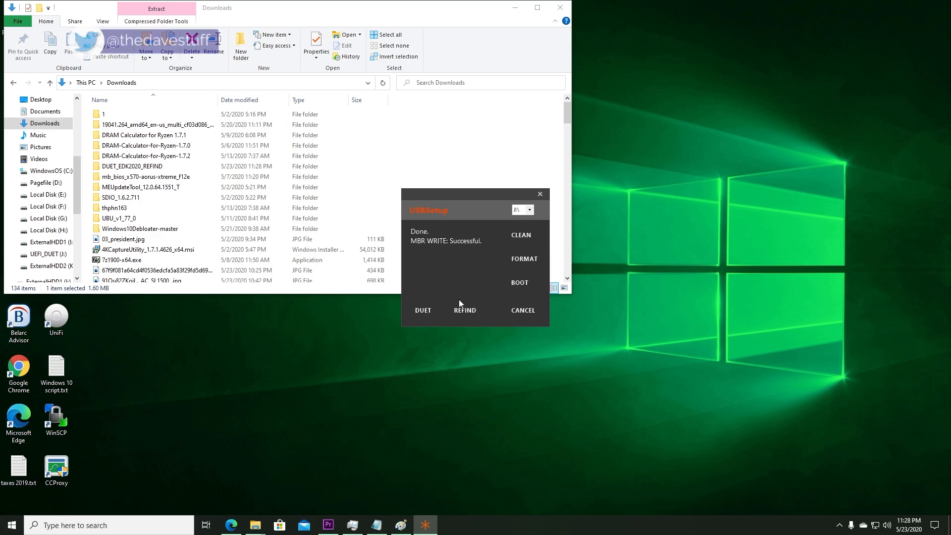
{"action": "left_click", "coordinate": [423, 310]}
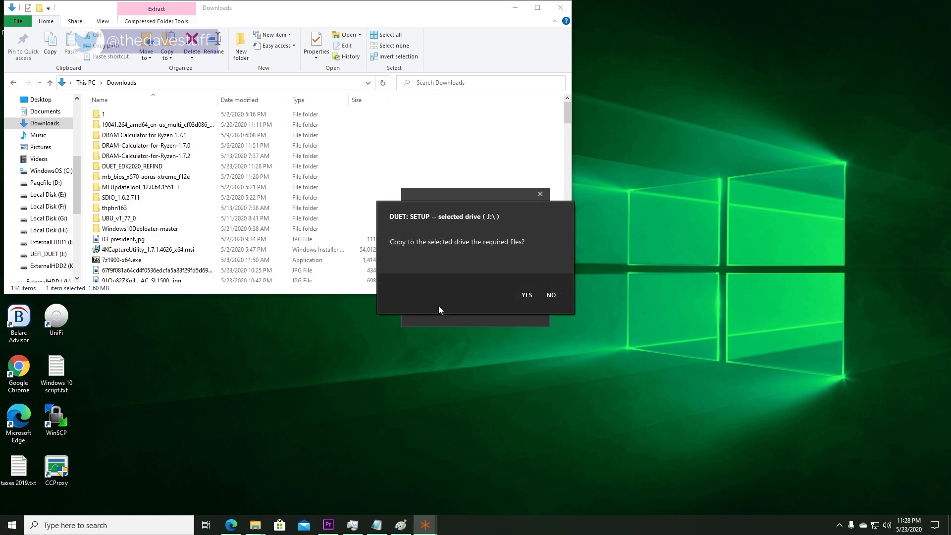
{"action": "left_click", "coordinate": [525, 295]}
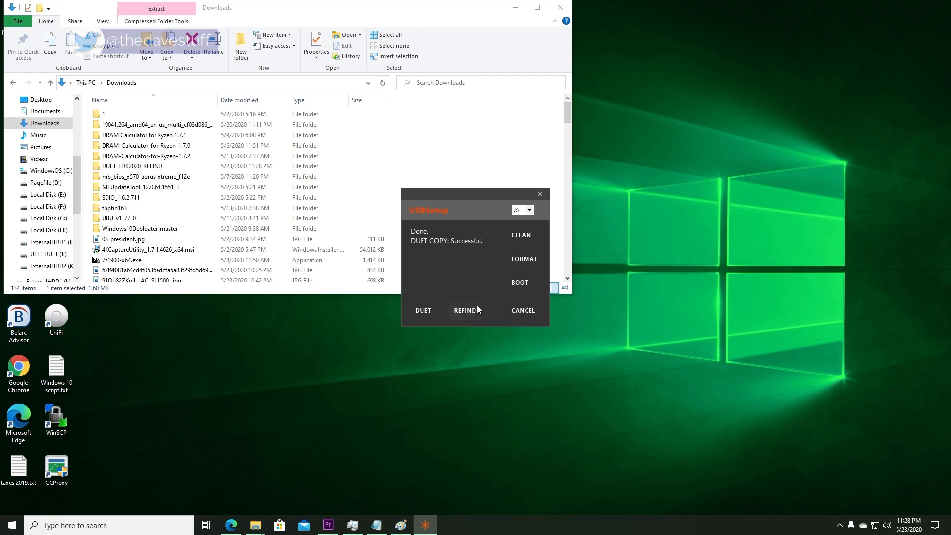
{"action": "left_click", "coordinate": [465, 310]}
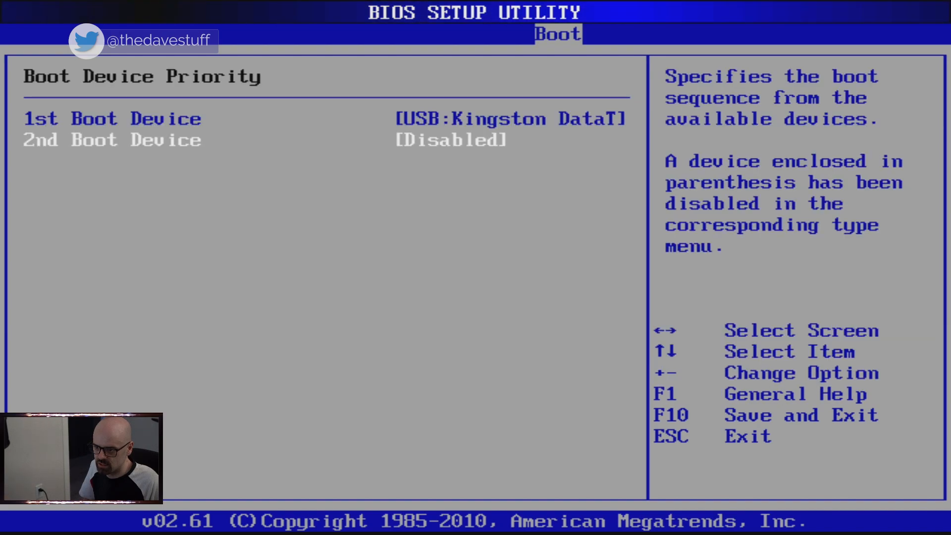
- Review Full Screen Logo and AddOn ROM Display Mode in Boot Settings Configuration, then save and reboot
{"action": "key", "text": "Escape"}
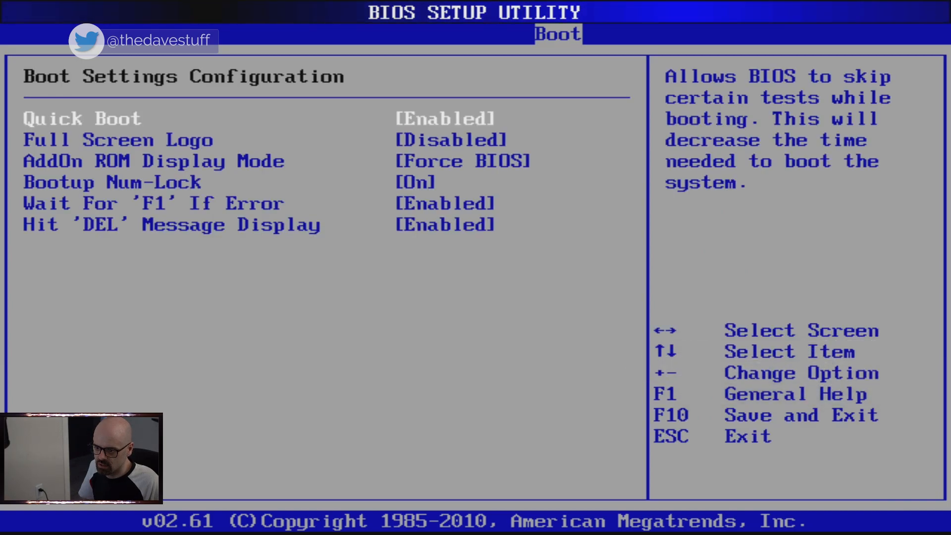
{"action": "key", "text": "Down"}
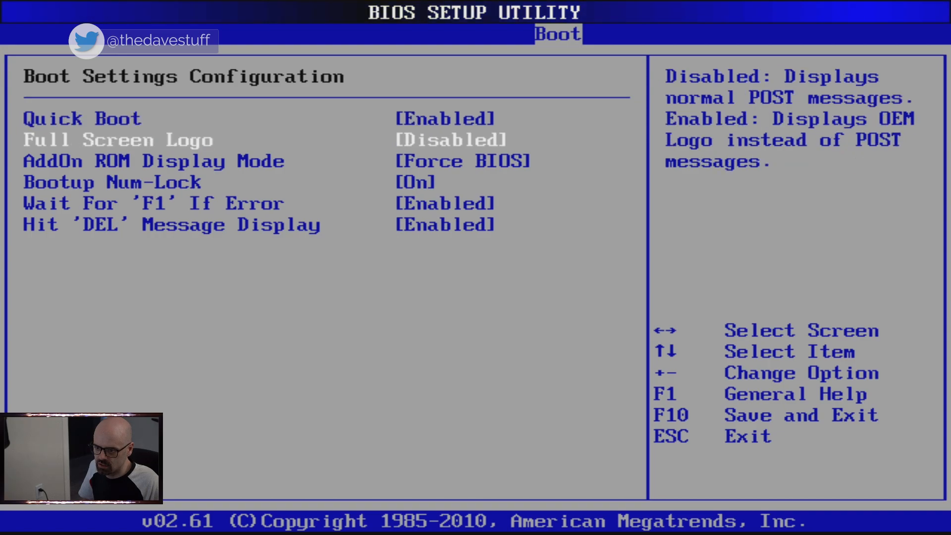
{"action": "key", "text": "Down"}
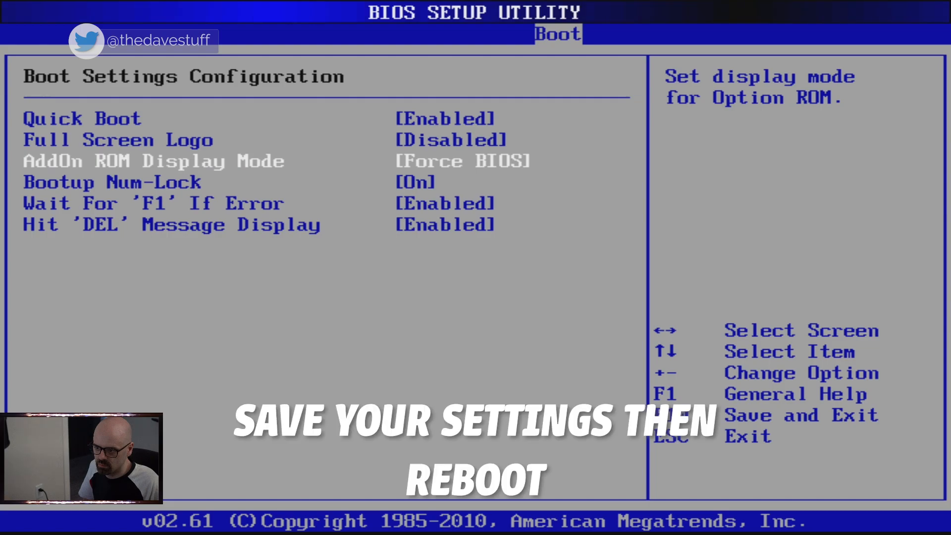
{"action": "key", "text": "down"}
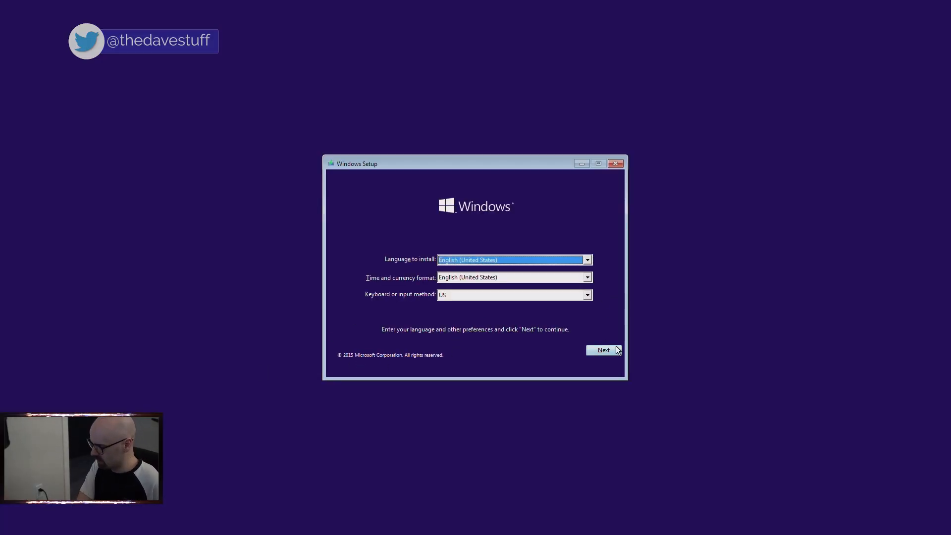
- Keep English (United States), accept the license terms and install onto Drive 0 unallocated space
{"action": "left_click", "coordinate": [603, 350]}
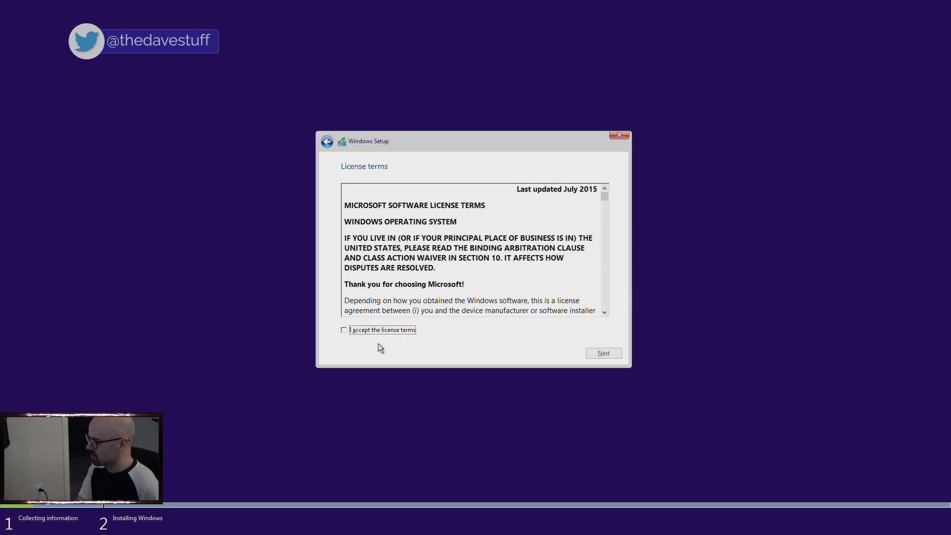
{"action": "left_click", "coordinate": [344, 330]}
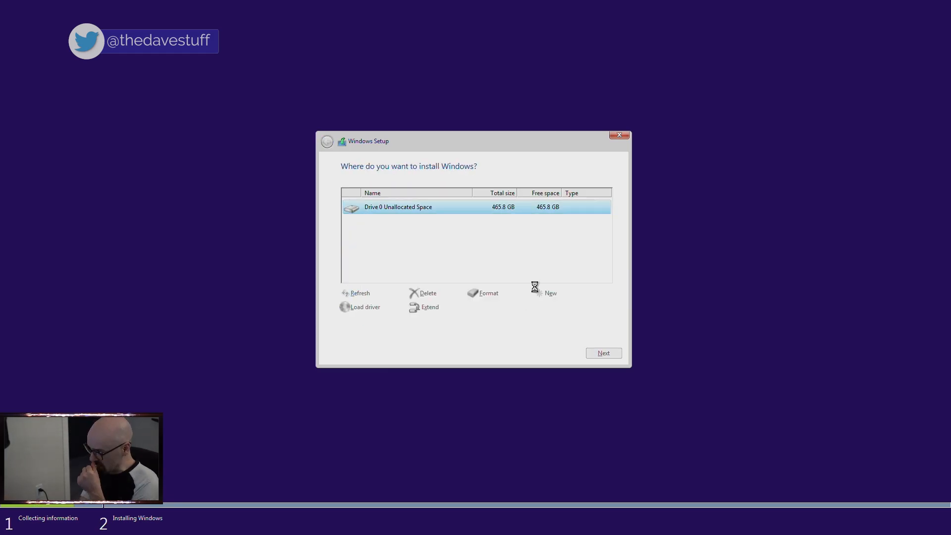
{"action": "left_click", "coordinate": [603, 353]}
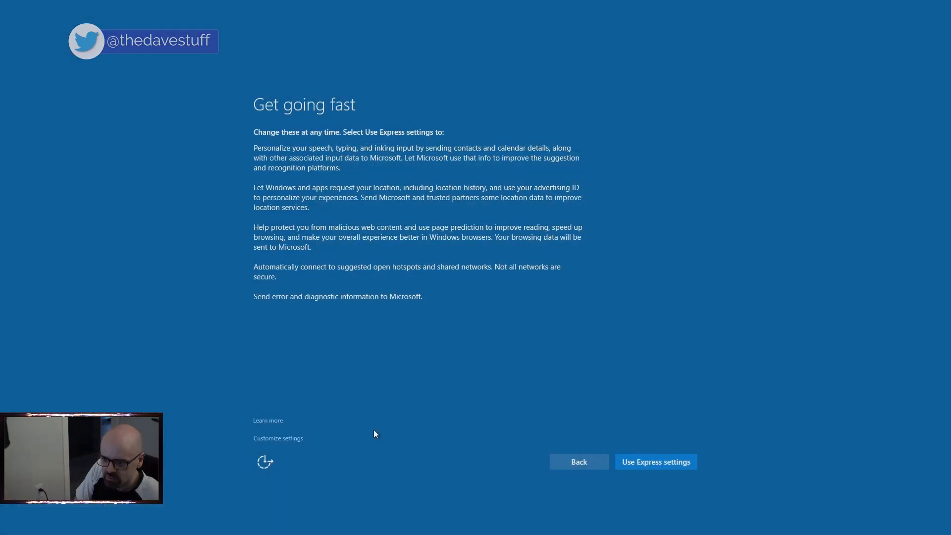
- Go through Customize settings, turning off personalization and location, and finish setup to the desktop
{"action": "left_click", "coordinate": [278, 438]}
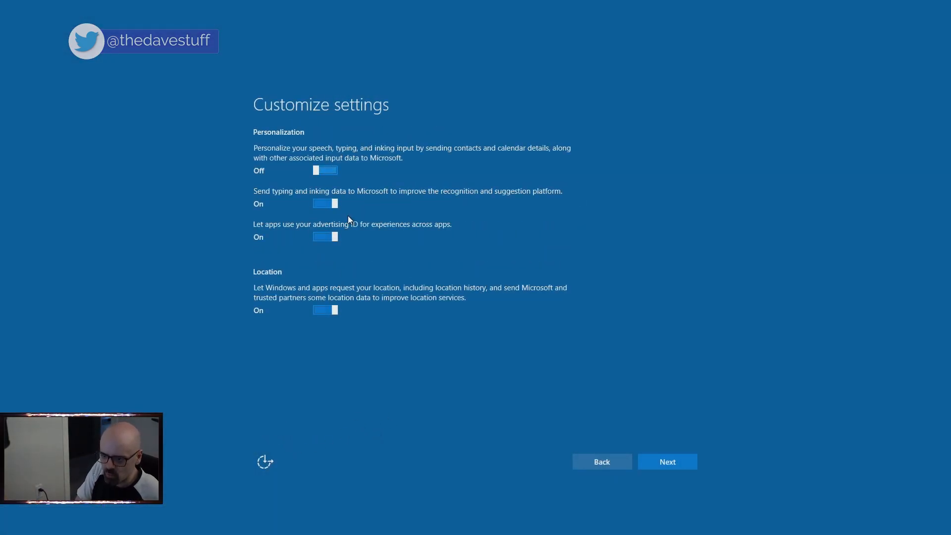
{"action": "left_click", "coordinate": [667, 461]}
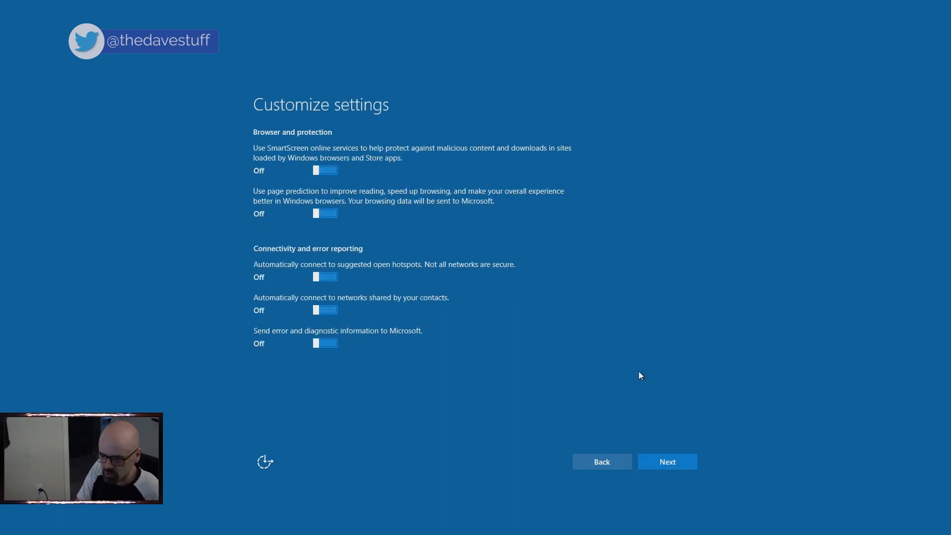
{"action": "left_click", "coordinate": [666, 462]}
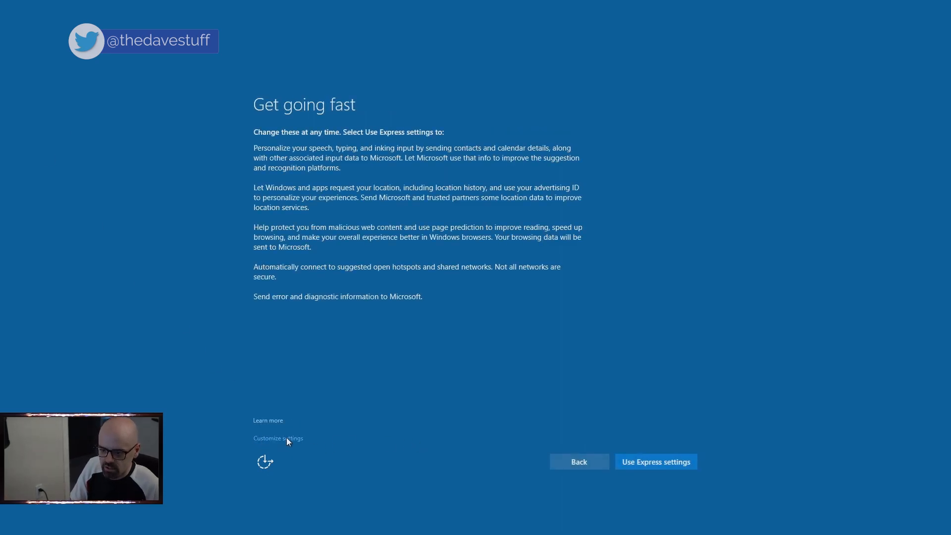
{"action": "left_click", "coordinate": [277, 438]}
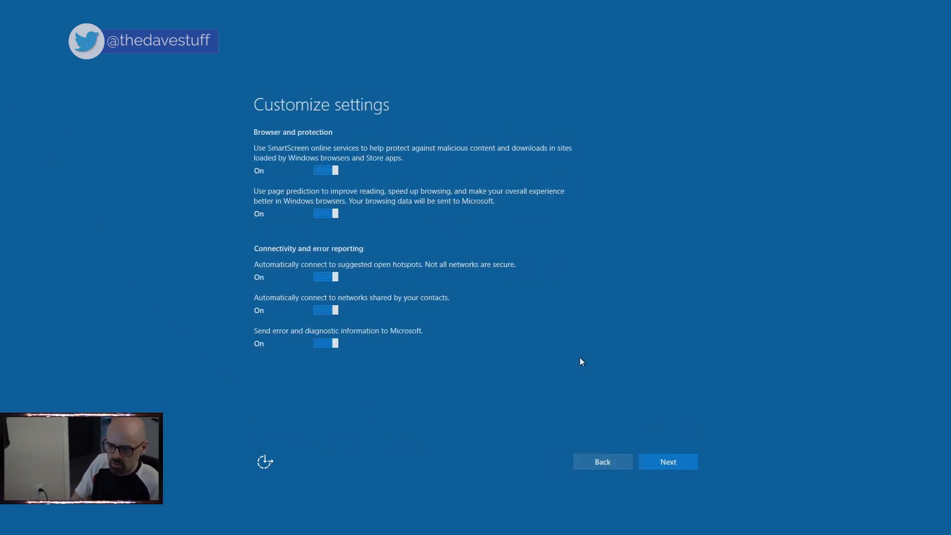
{"action": "left_click", "coordinate": [666, 462]}
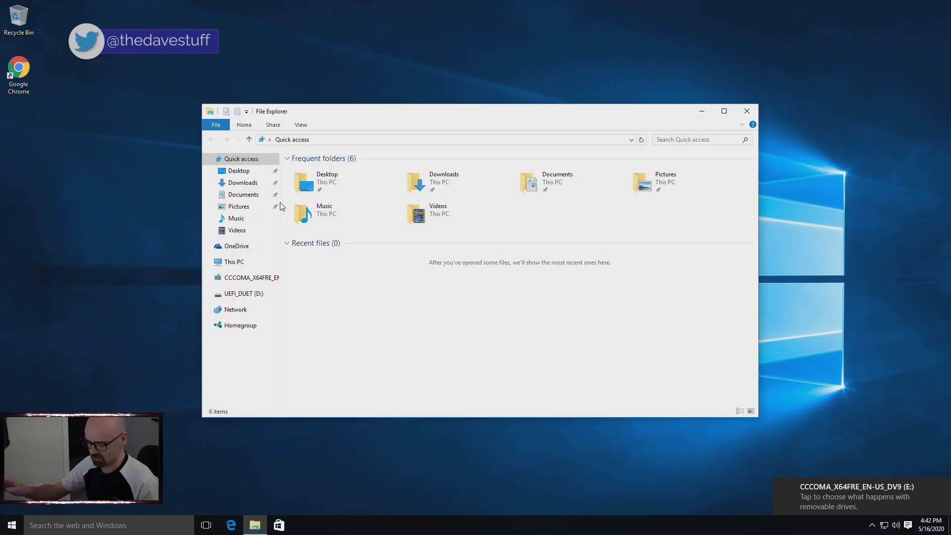
- Run setup from the CCCOMA (E:) drive, allow UAC, and continue with updates and drivers downloaded
{"action": "left_click", "coordinate": [251, 277]}
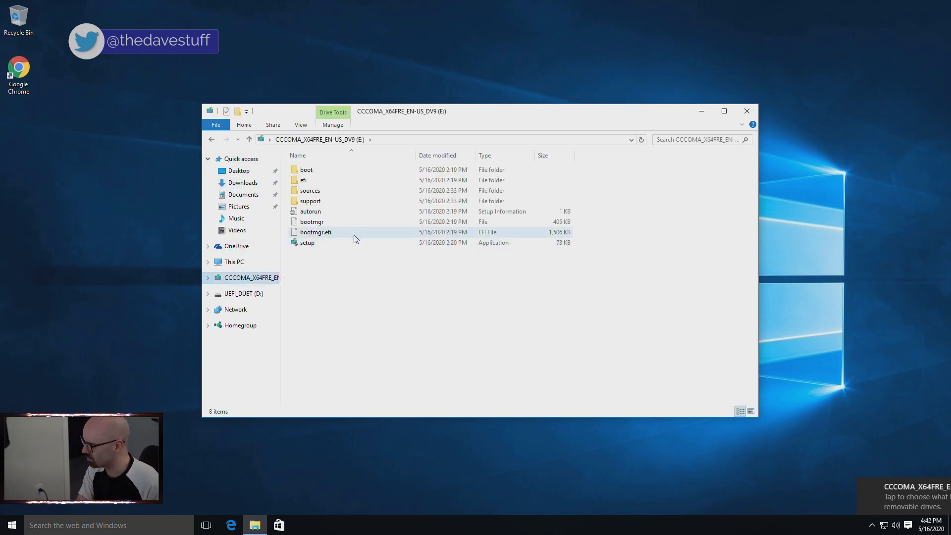
{"action": "left_click", "coordinate": [307, 242]}
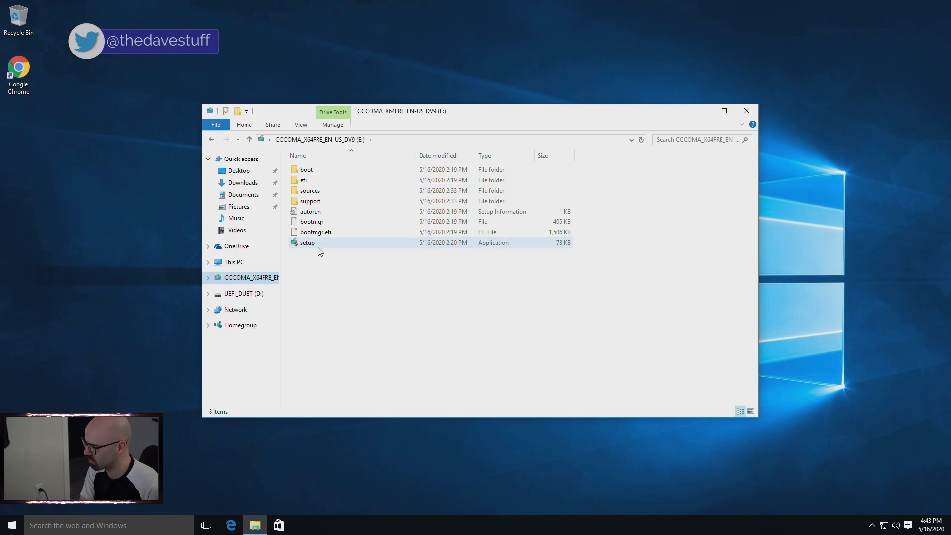
{"action": "left_click", "coordinate": [537, 262]}
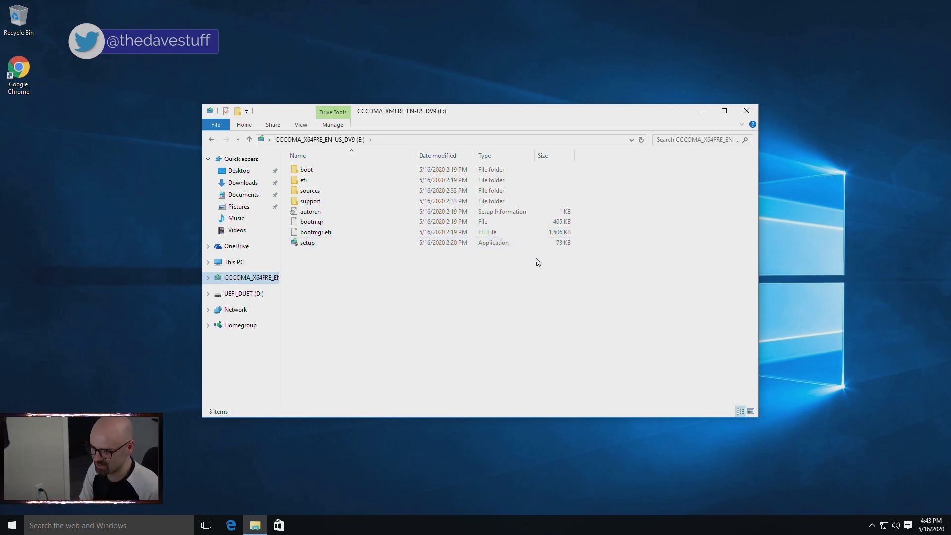
{"action": "double_click", "coordinate": [307, 243]}
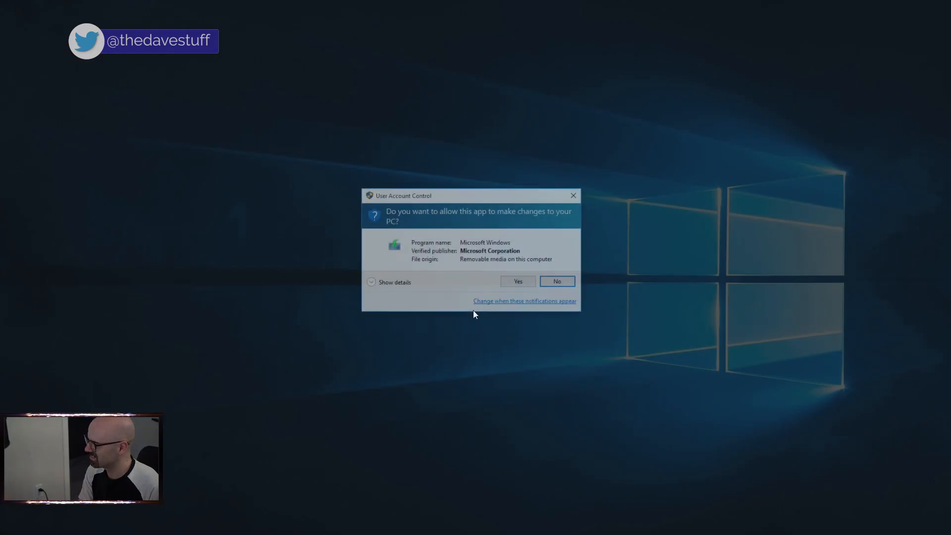
{"action": "left_click", "coordinate": [516, 280]}
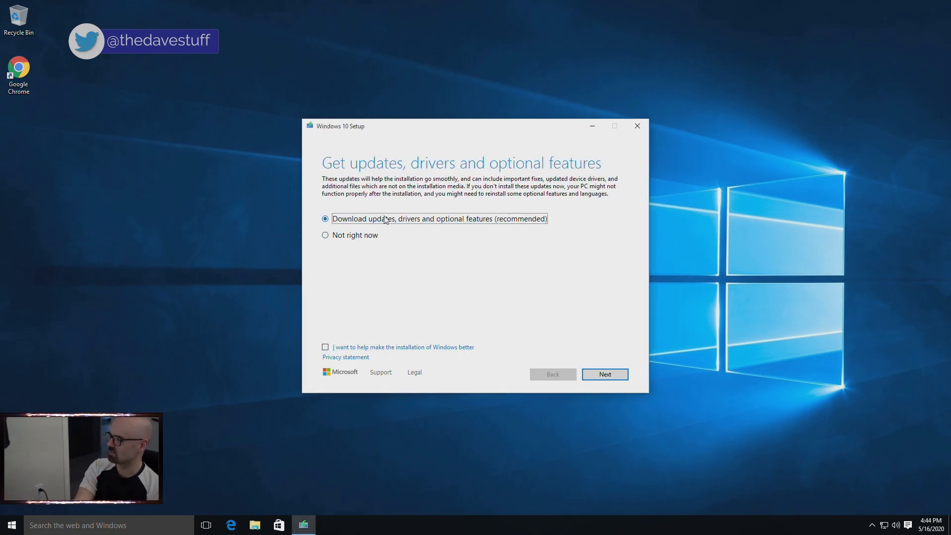
{"action": "left_click", "coordinate": [604, 374]}
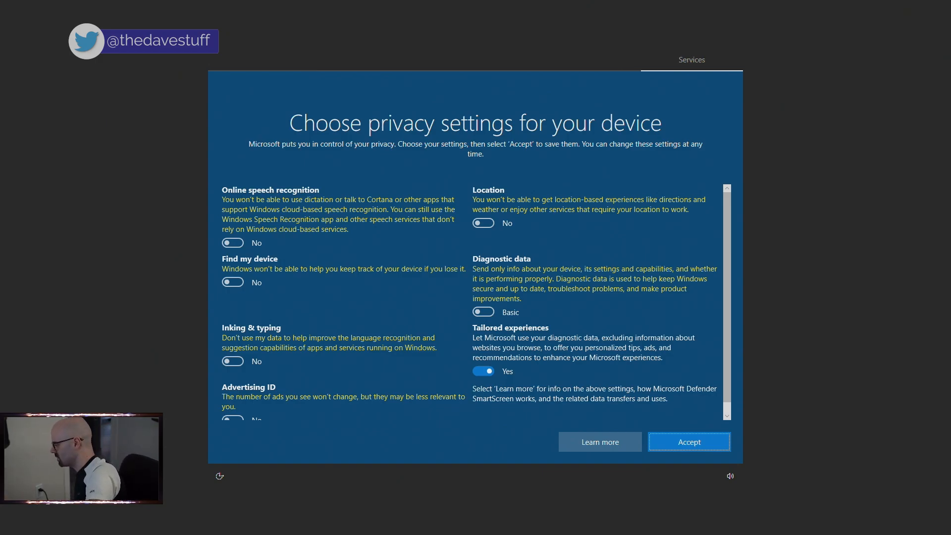
{"action": "mouse_move", "coordinate": [328, 264]}
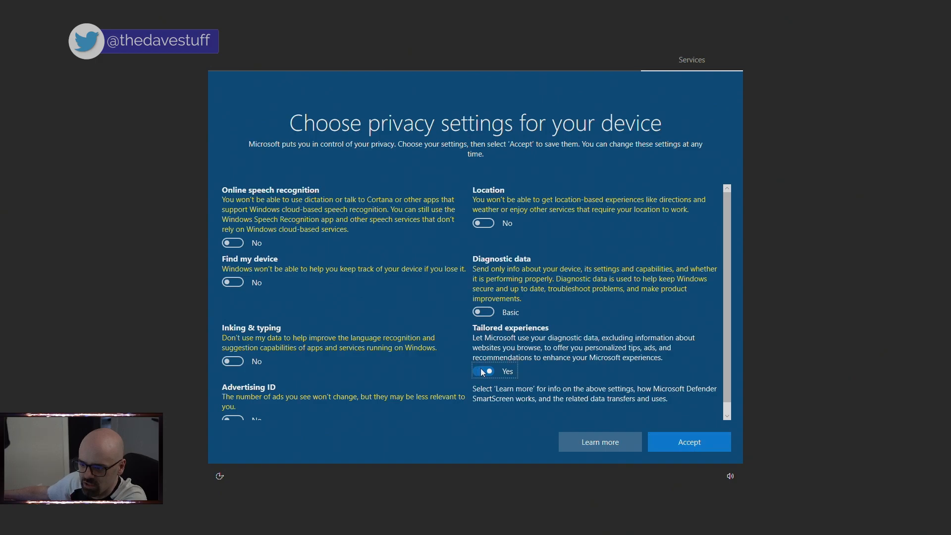
- Set Tailored experiences to No, accept privacy settings, and answer the Intel Chipset UAC prompt
{"action": "left_click", "coordinate": [482, 371]}
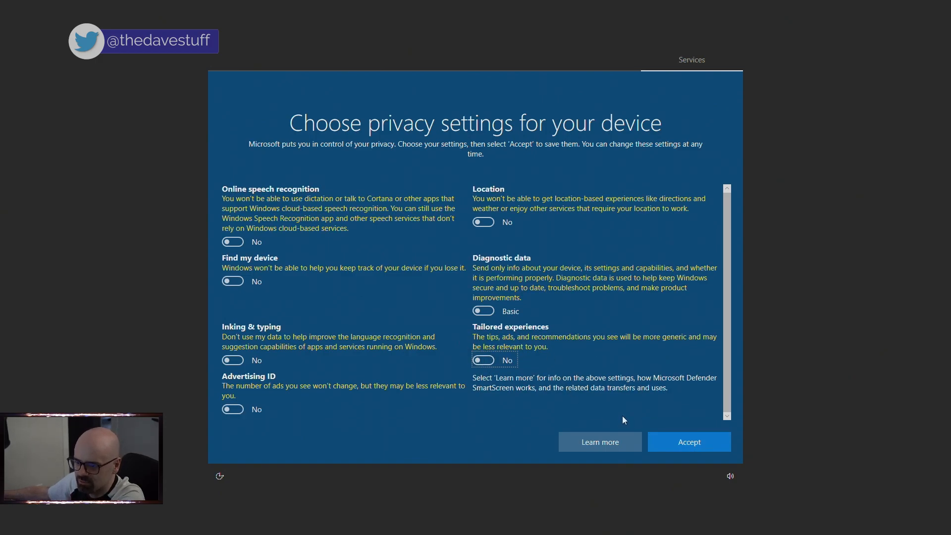
{"action": "left_click", "coordinate": [688, 441]}
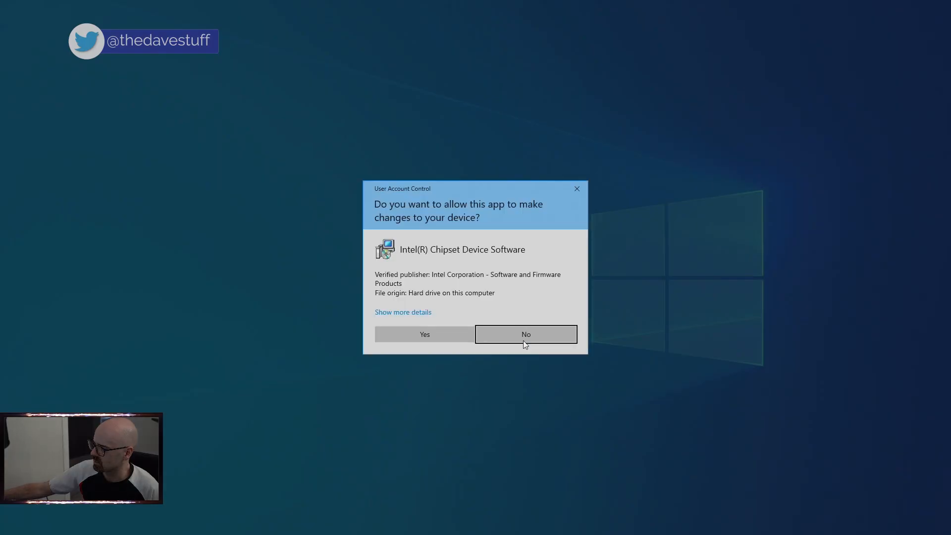
{"action": "left_click", "coordinate": [424, 334]}
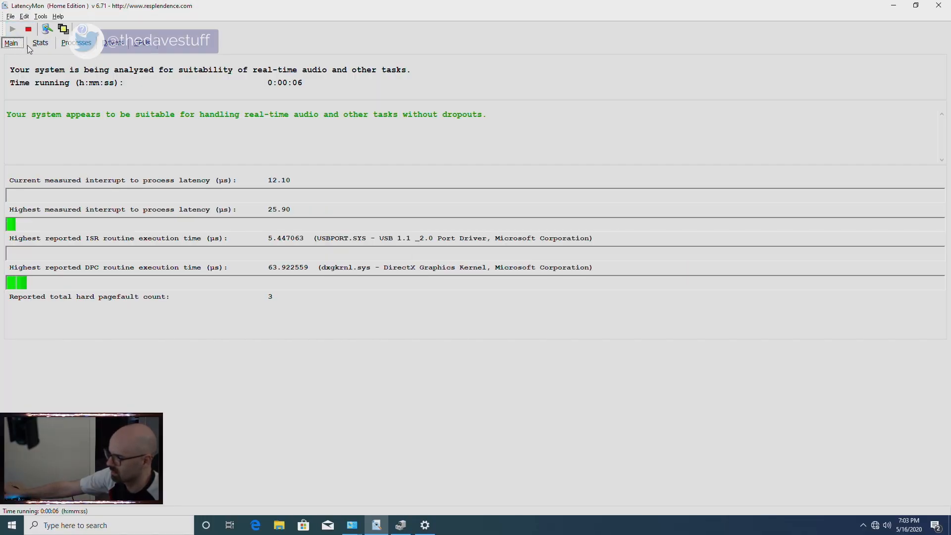
- View the LatencyMon Stats report on real-time audio suitability, then return to Main
{"action": "left_click", "coordinate": [40, 42]}
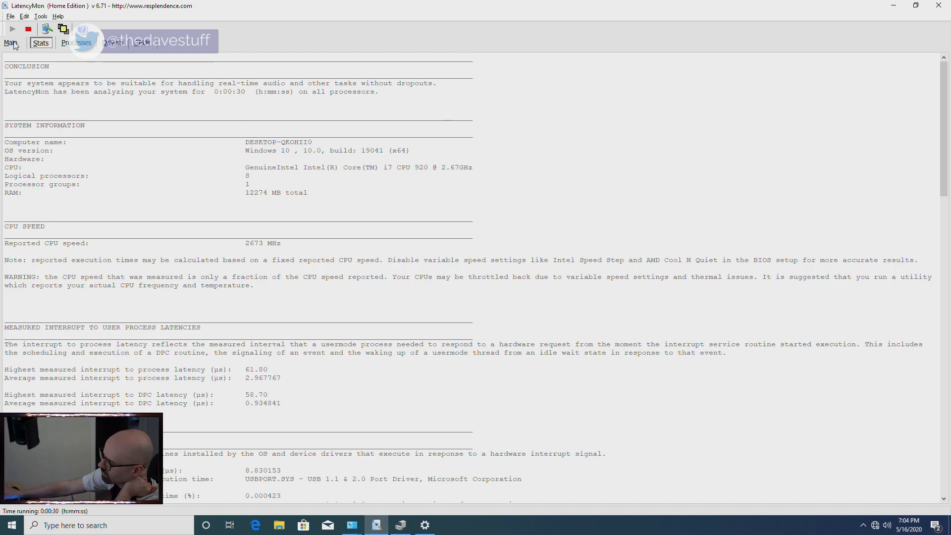
{"action": "left_click", "coordinate": [12, 28]}
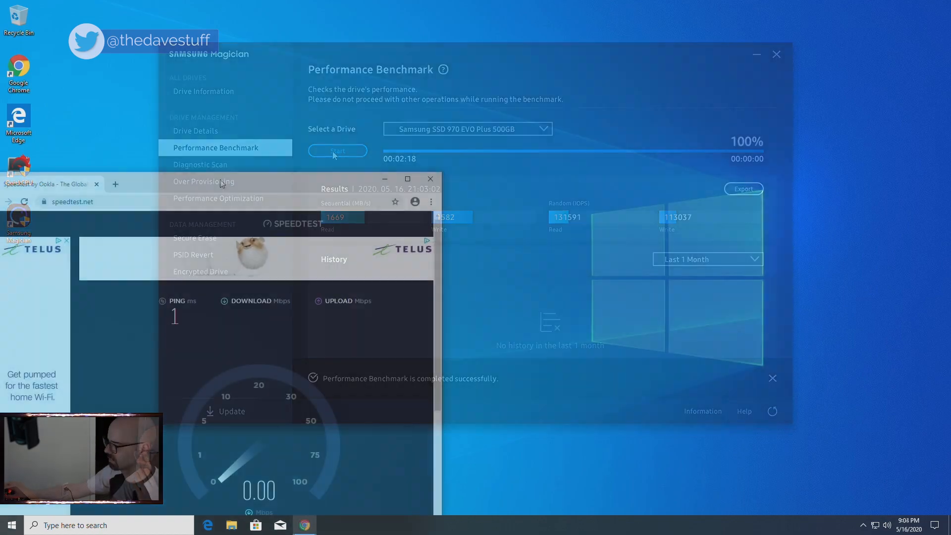
- Start the Speedtest run (~840 Mbps) and bring up Task Manager from the taskbar
{"action": "left_click", "coordinate": [775, 54]}
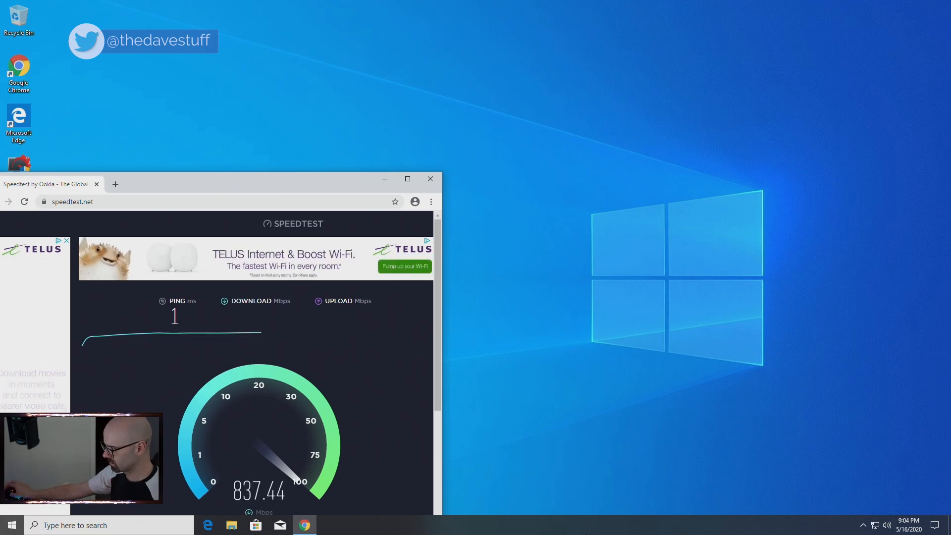
{"action": "right_click", "coordinate": [586, 525]}
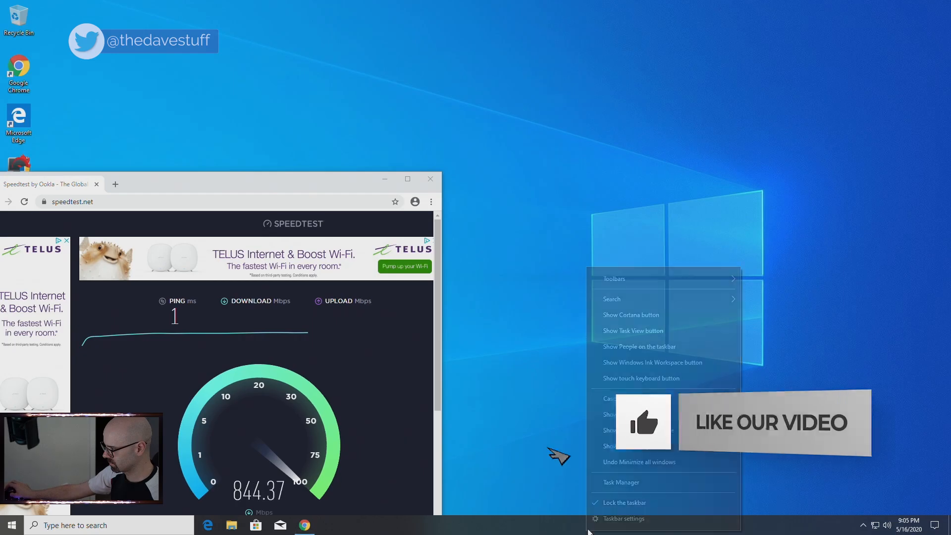
{"action": "left_click", "coordinate": [620, 483]}
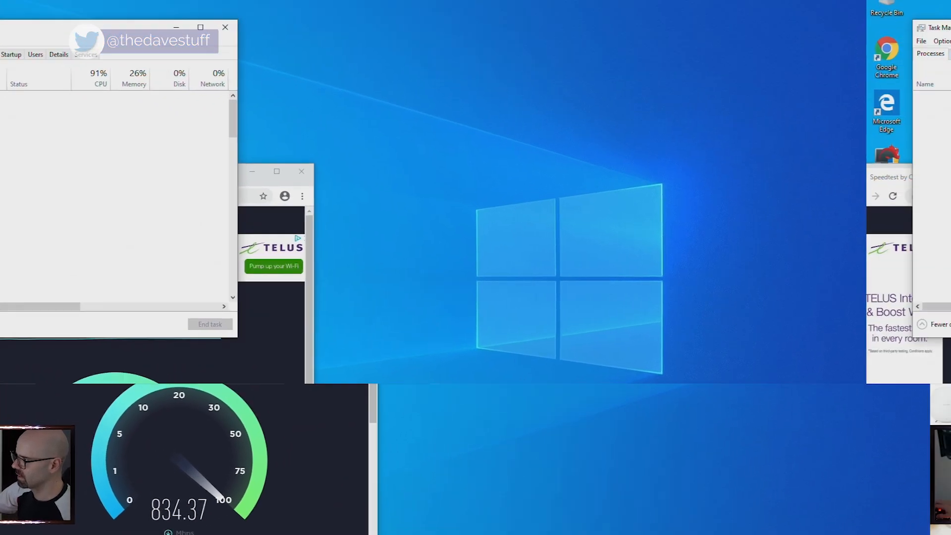